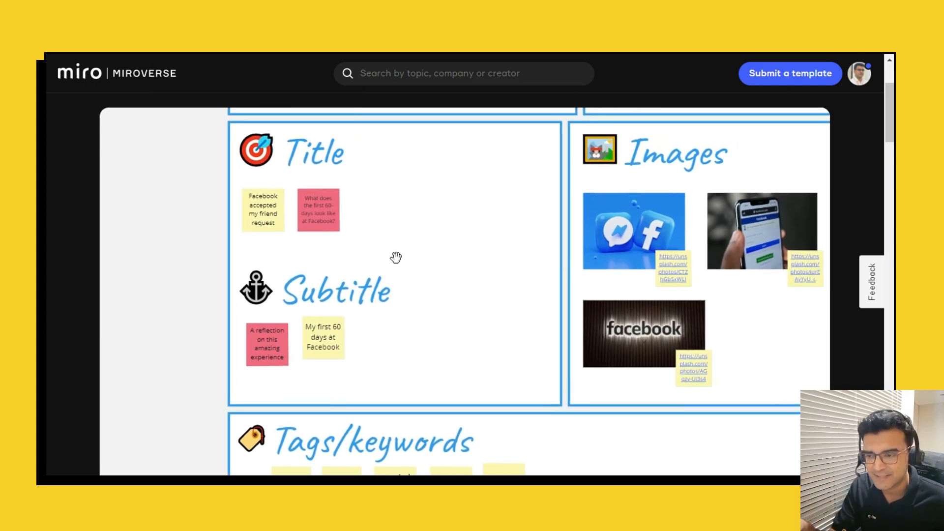
pyautogui.scroll(-3)
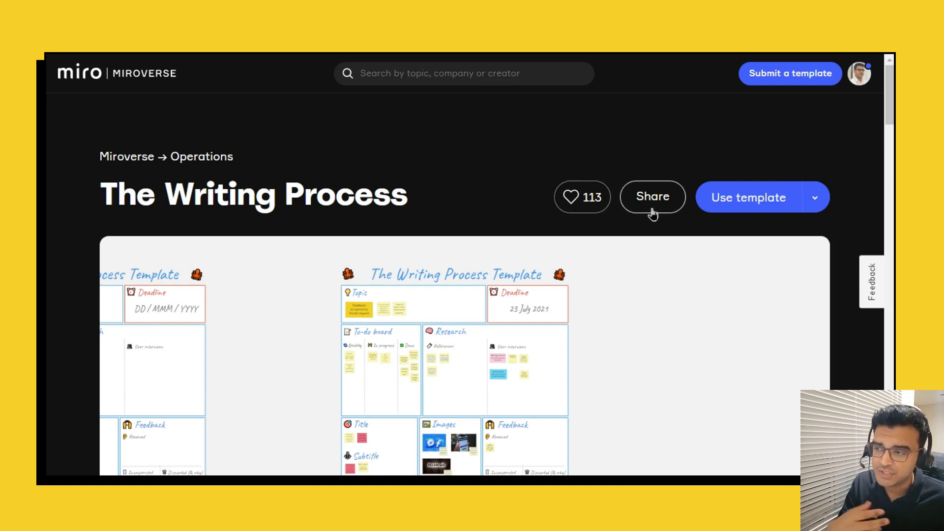
pyautogui.moveTo(669, 214)
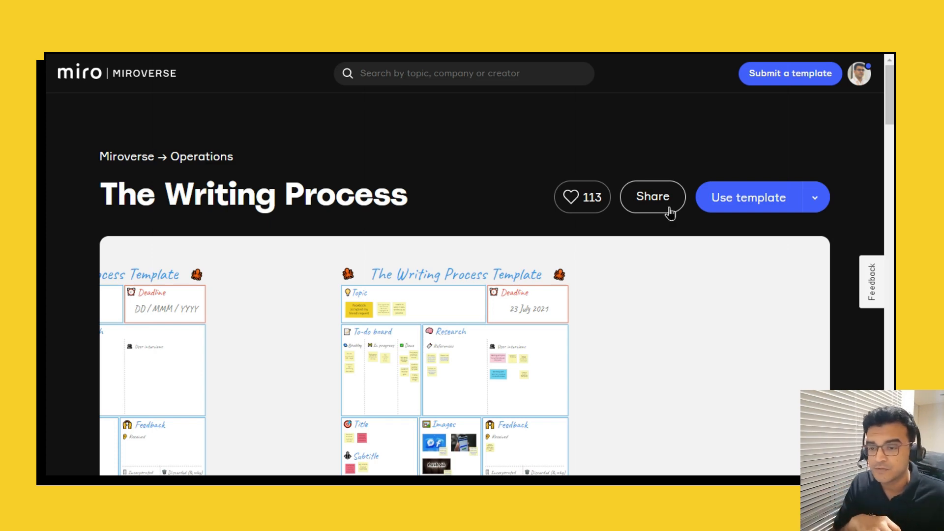